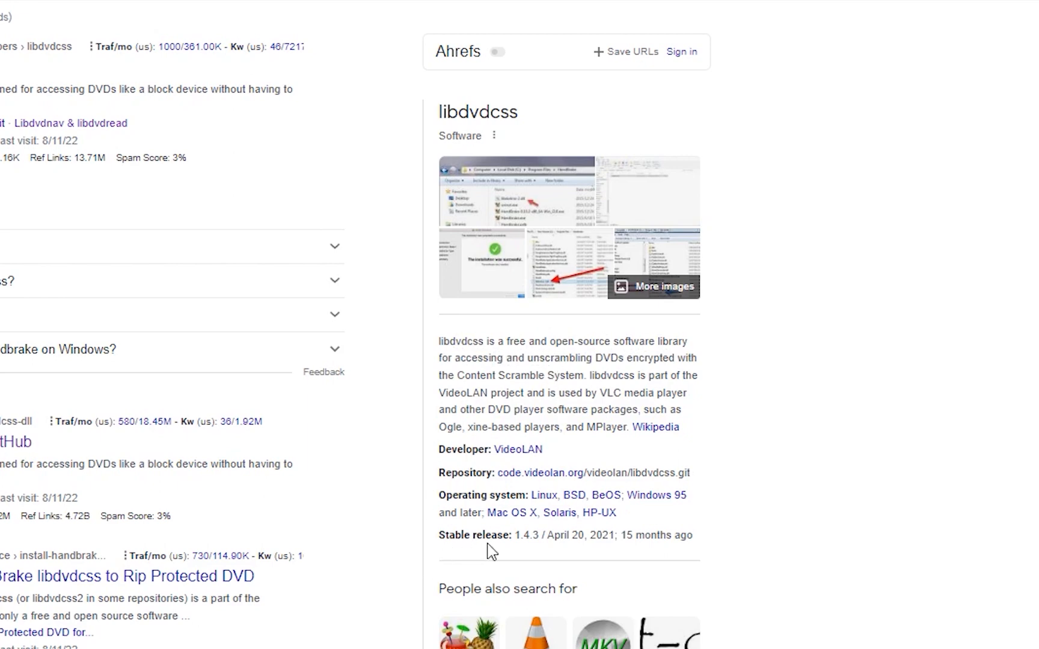
mouse_move(534, 549)
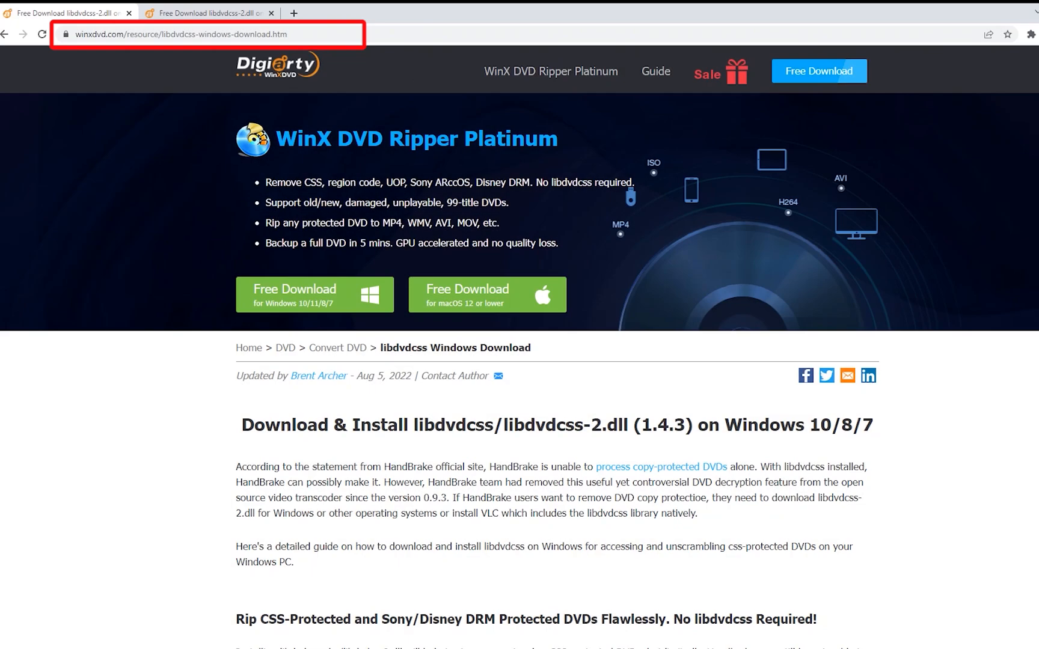
Bring the libdvdcss-2.dll 1.4.3 download links for 64-bit and 32-bit Windows into view
scroll(down, 3)
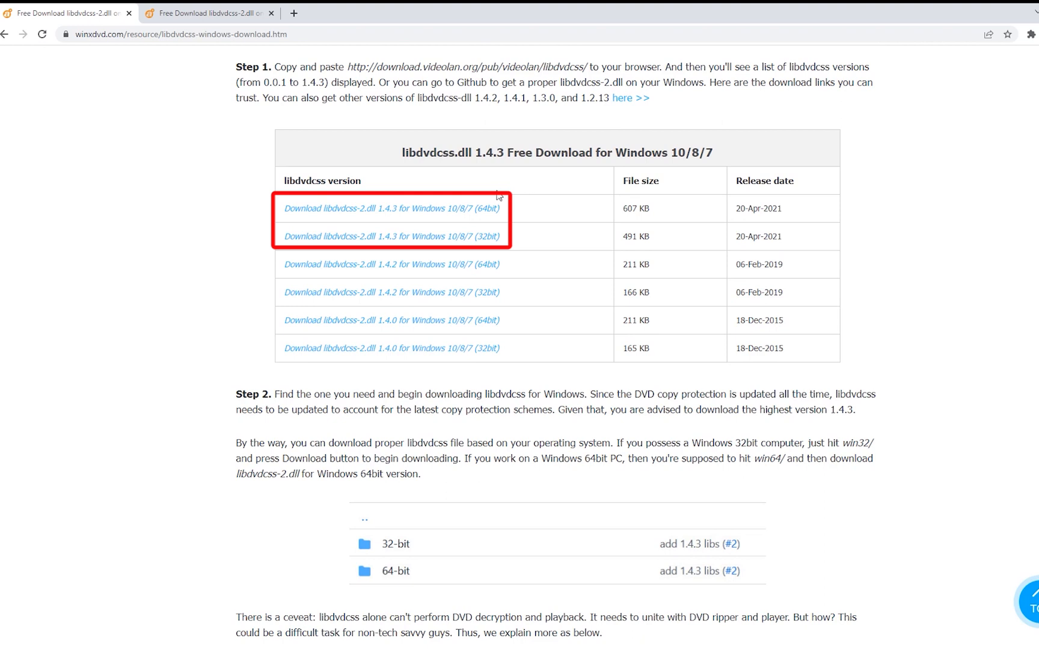
mouse_move(390, 208)
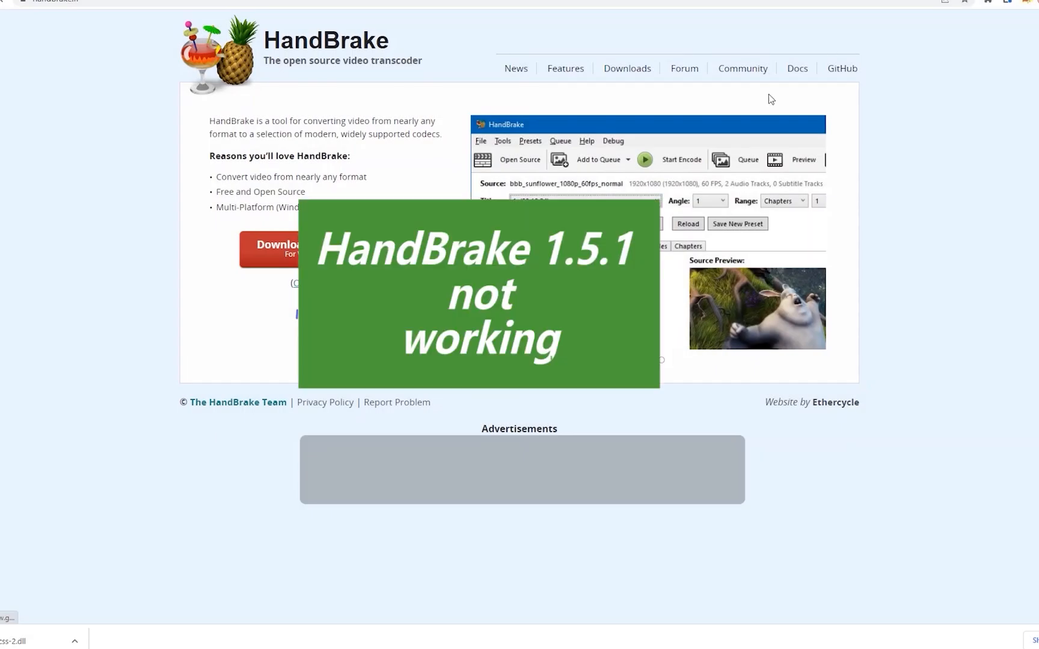
Go to the HandBrake Downloads page and look through the available versions
click(627, 68)
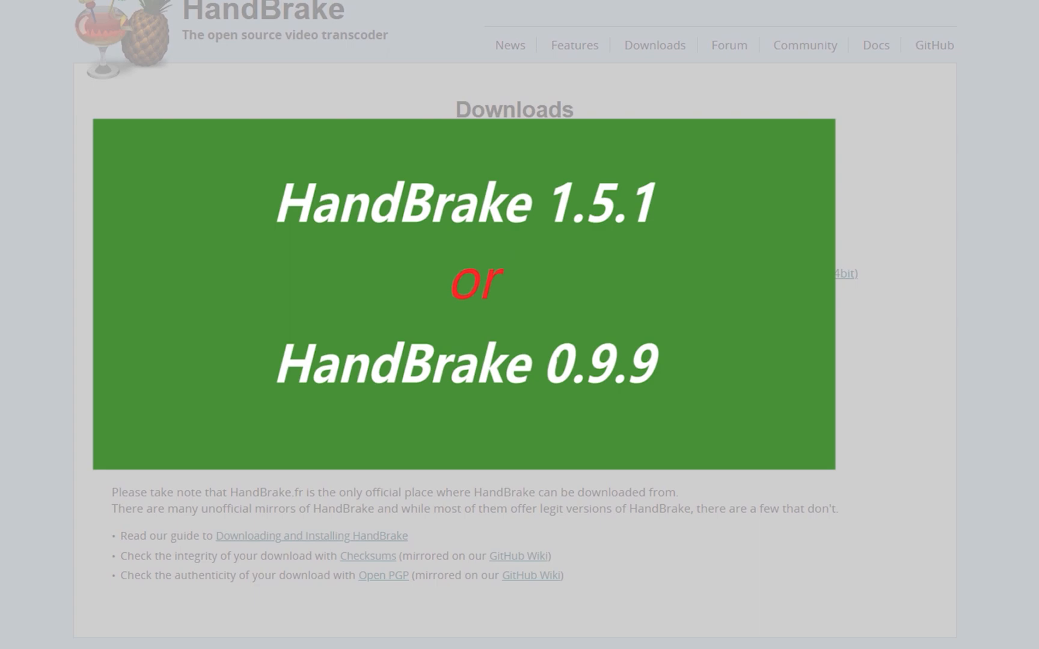
scroll(down, 3)
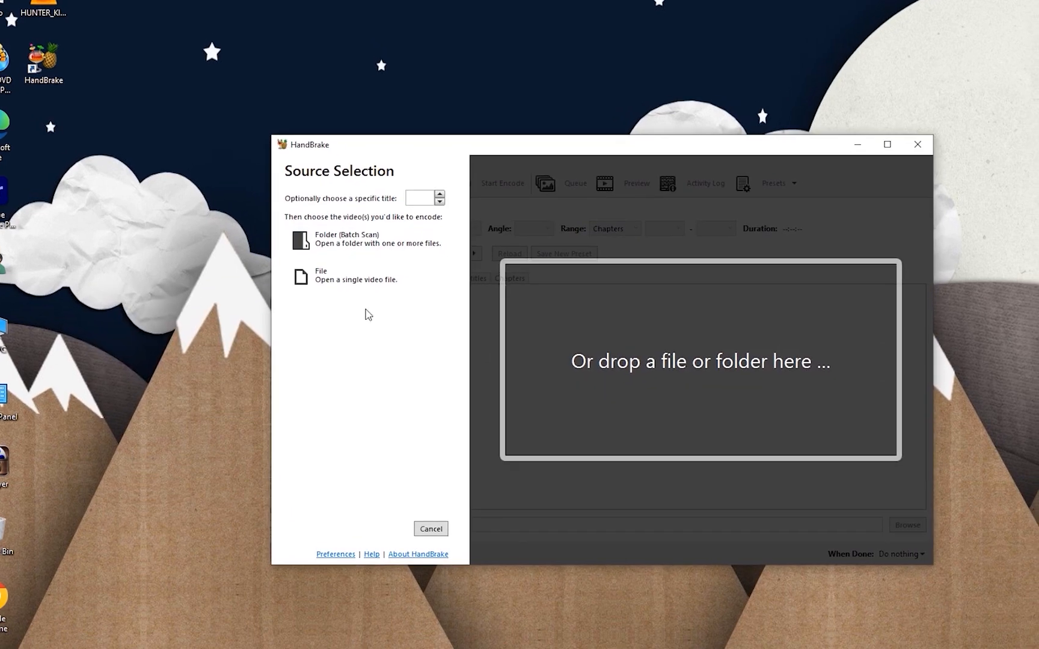
Launch HandBrake so the Source Selection panel asks for a video to open
click(321, 274)
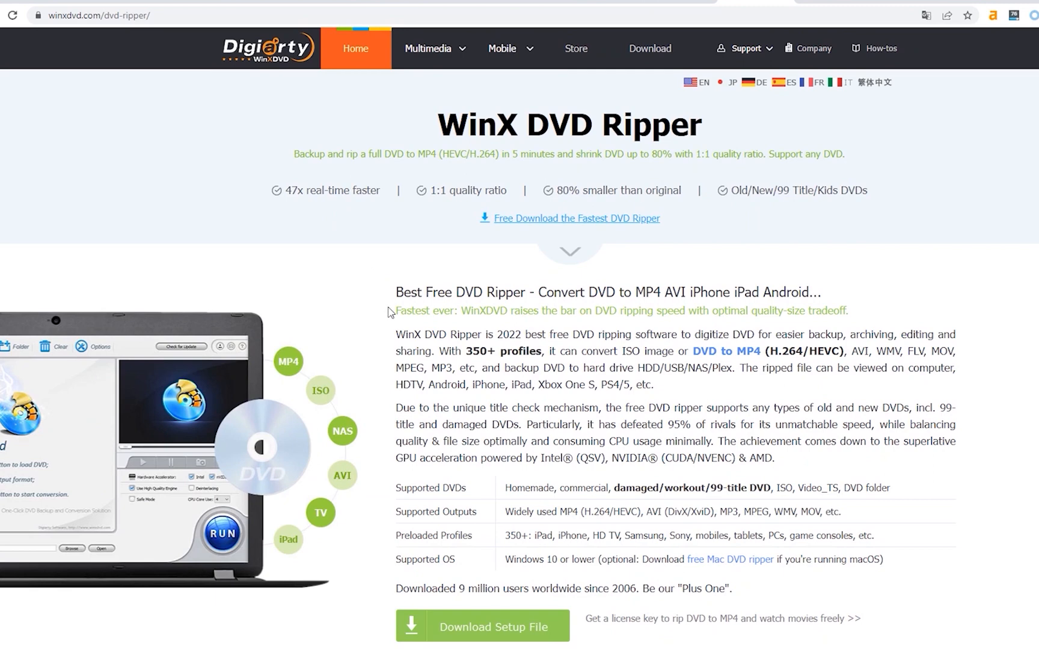
Scroll through the WinX DVD Ripper product page's feature sections
scroll(down, 3)
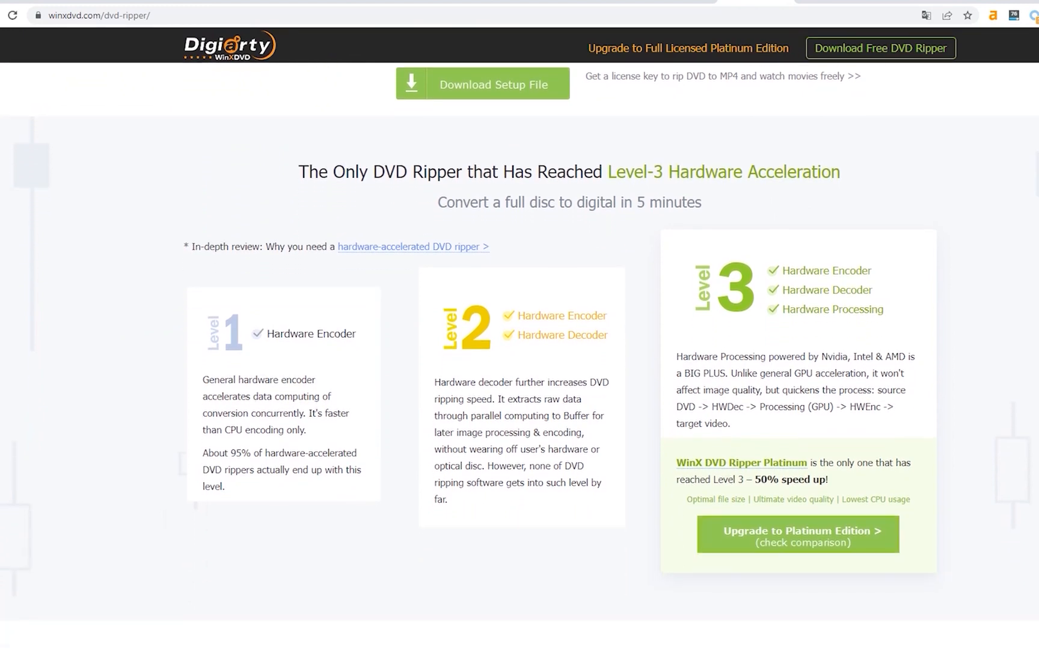
scroll(down, 3)
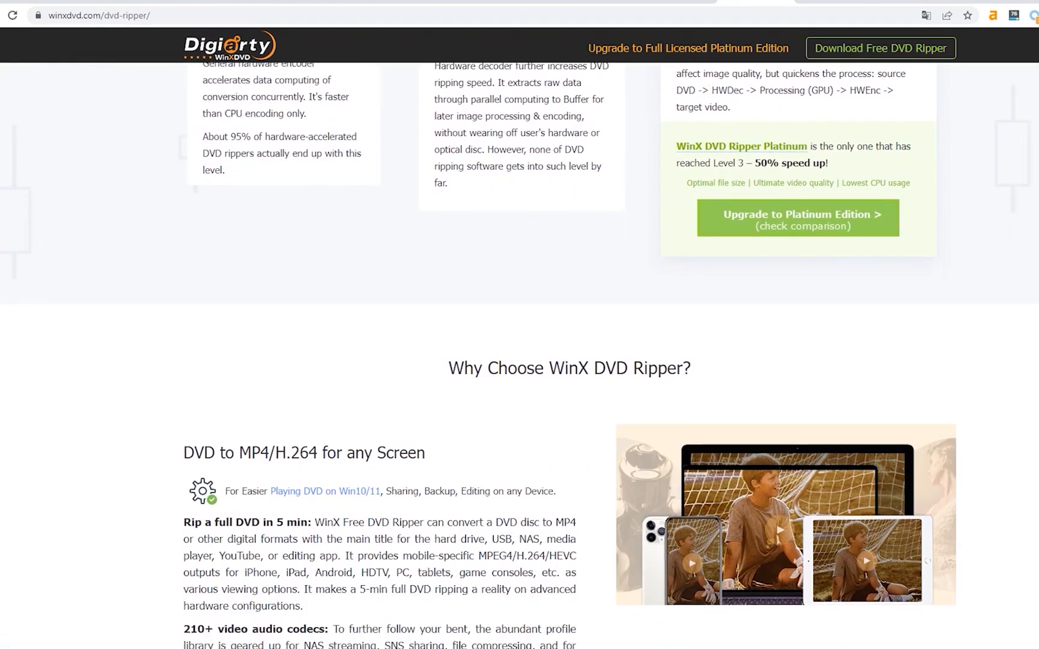
scroll(down, 3)
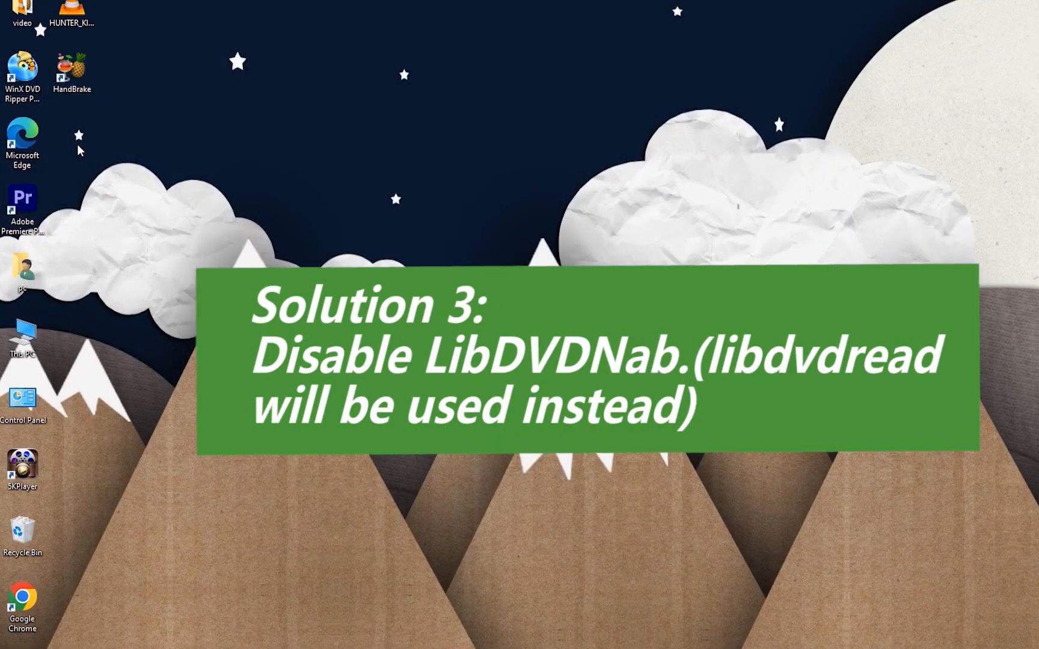
Launch HandBrake and load HUNTER_KILLER.iso from the Desktop as the source
double_click(72, 68)
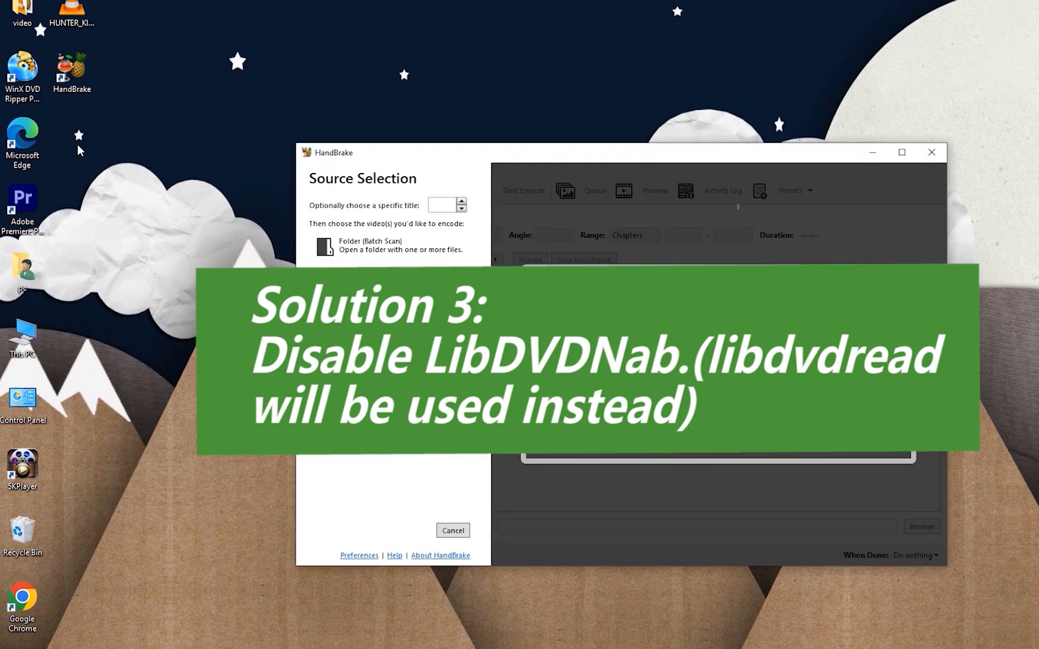
click(386, 245)
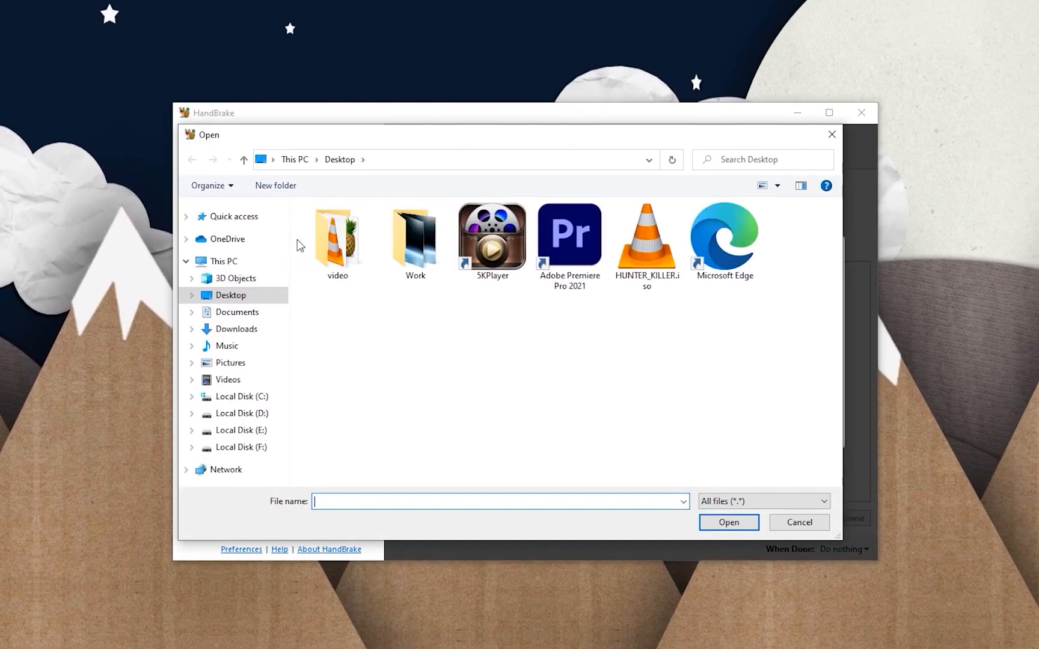
click(797, 521)
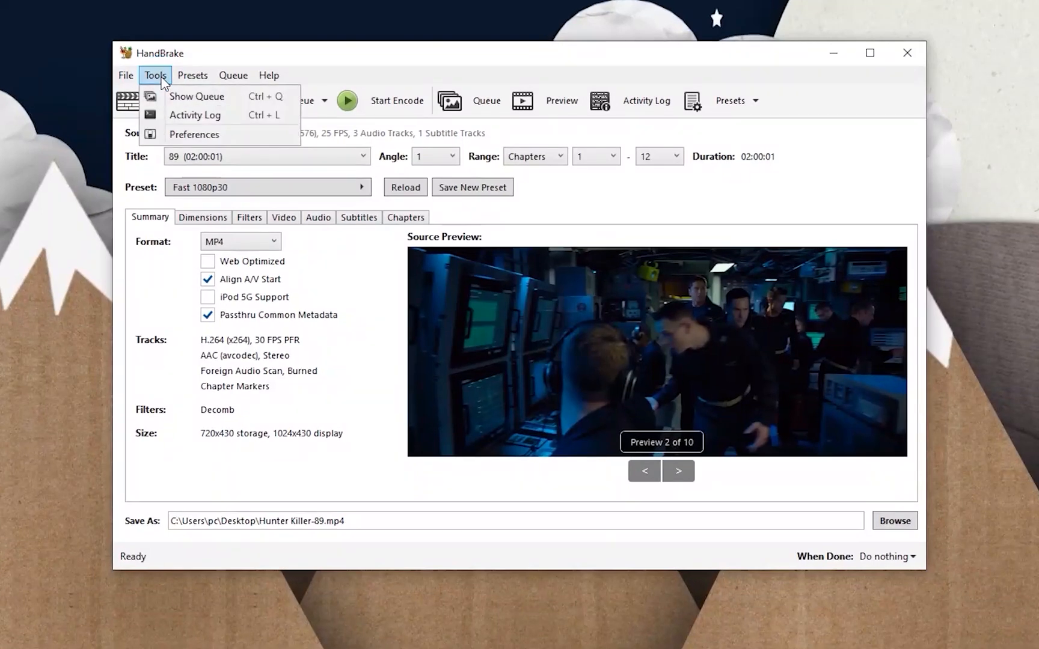
Go to Tools > Preferences toward the Advanced page with Disable LibDVDNav
click(194, 135)
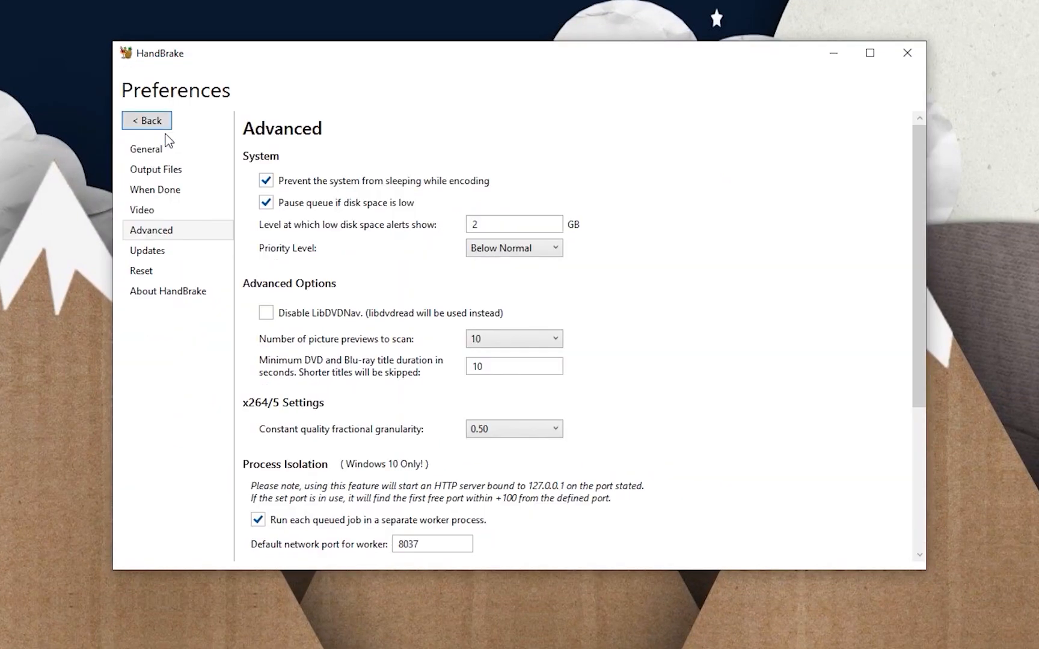
mouse_move(240, 247)
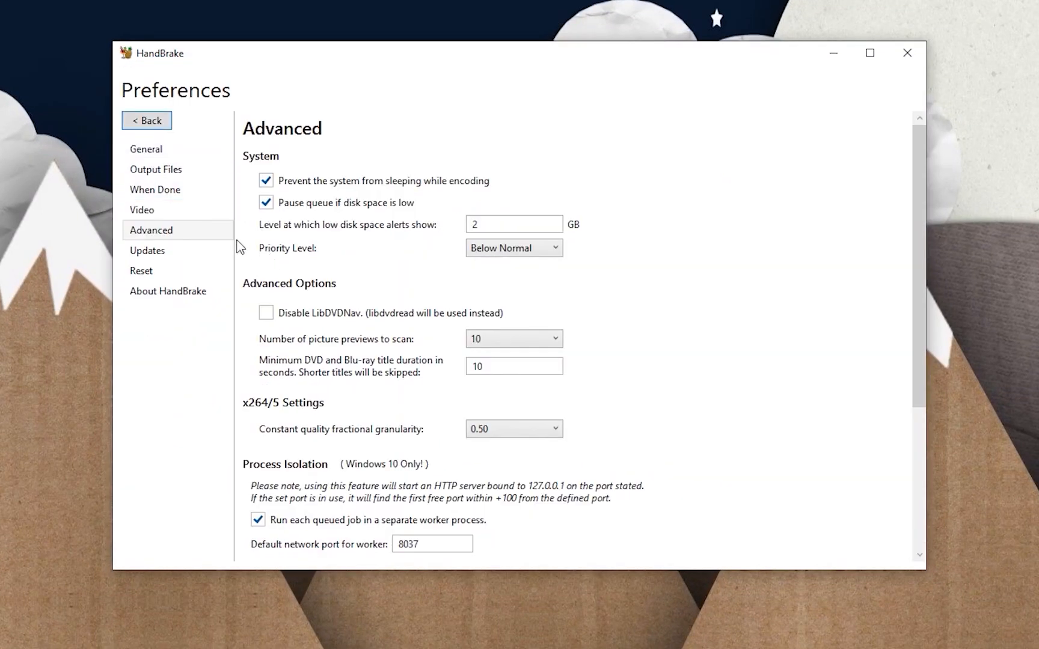